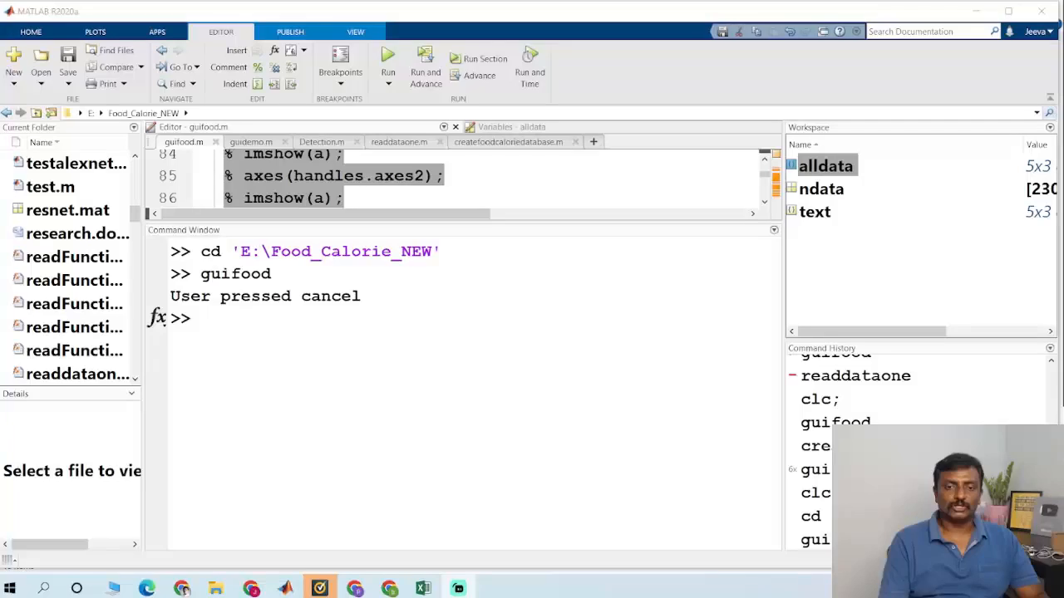
Step: Change to E:\Food_Calorie_NEW and run guifood to open the detection window
{"action": "type", "text": "cd 'E:\\Food_Calorie_NEW"}
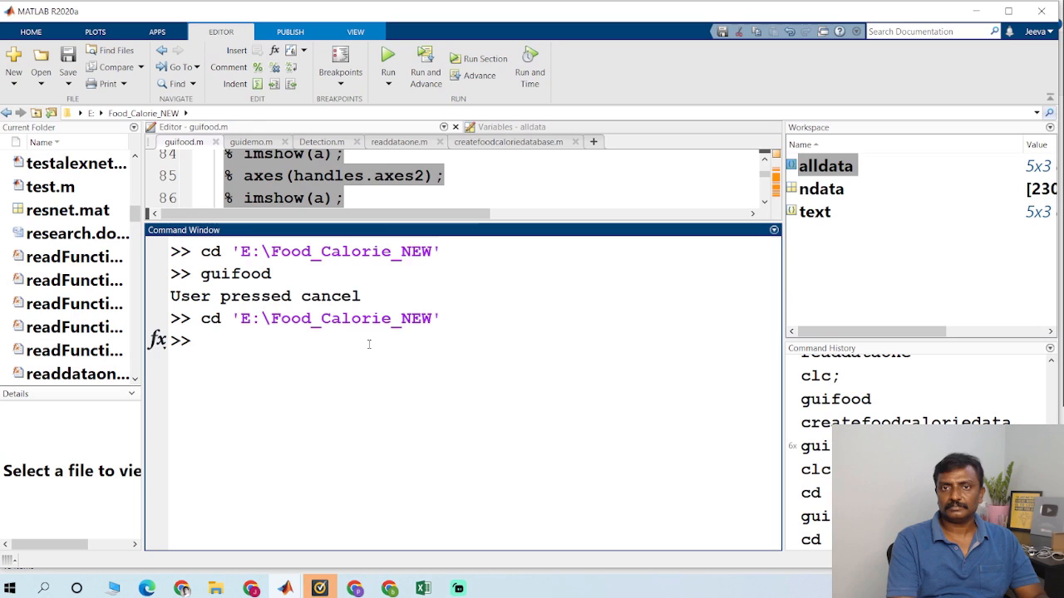
{"action": "type", "text": "guifo"}
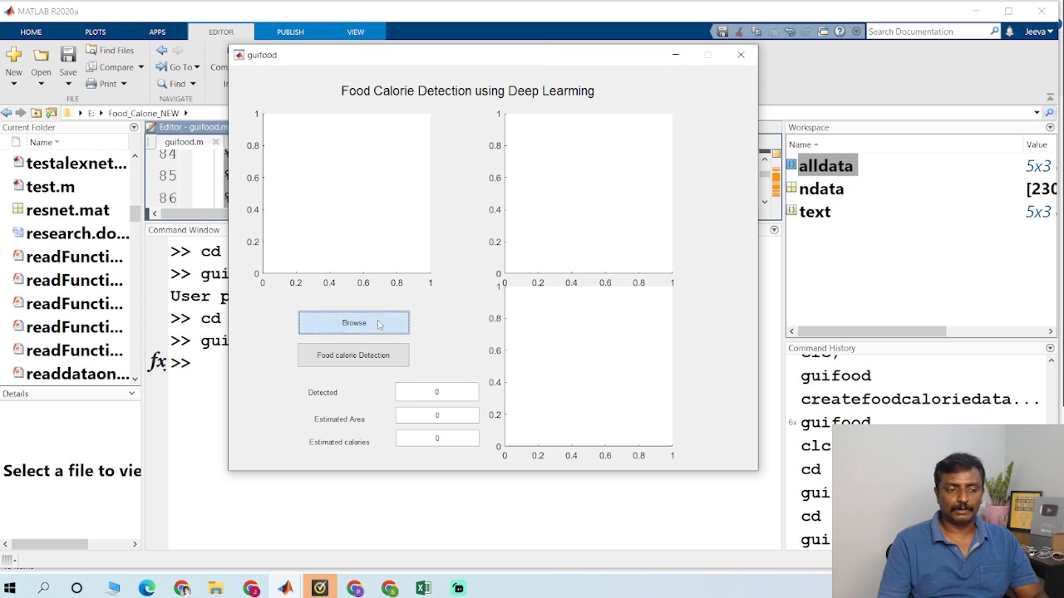
Step: Browse for the apple image and open it in guifood's first plot
{"action": "left_click", "coordinate": [352, 322]}
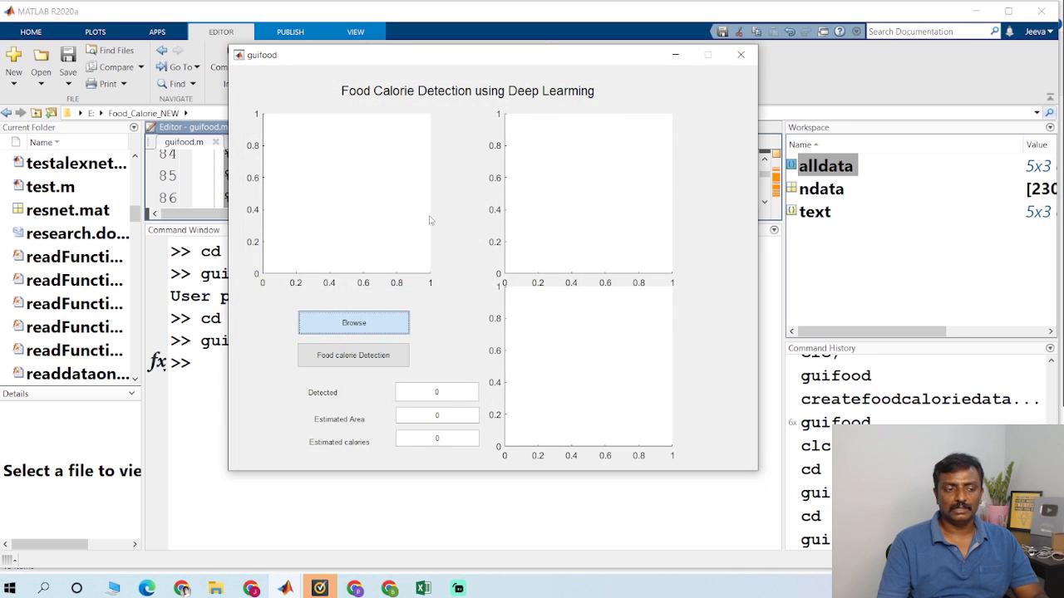
{"action": "left_click", "coordinate": [353, 322]}
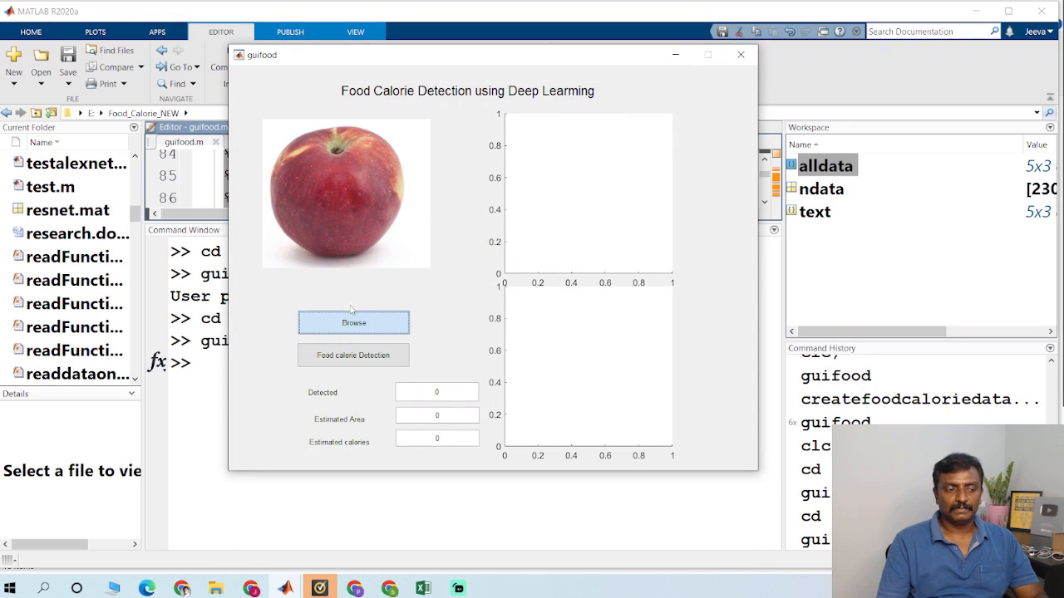
{"action": "left_click", "coordinate": [352, 355]}
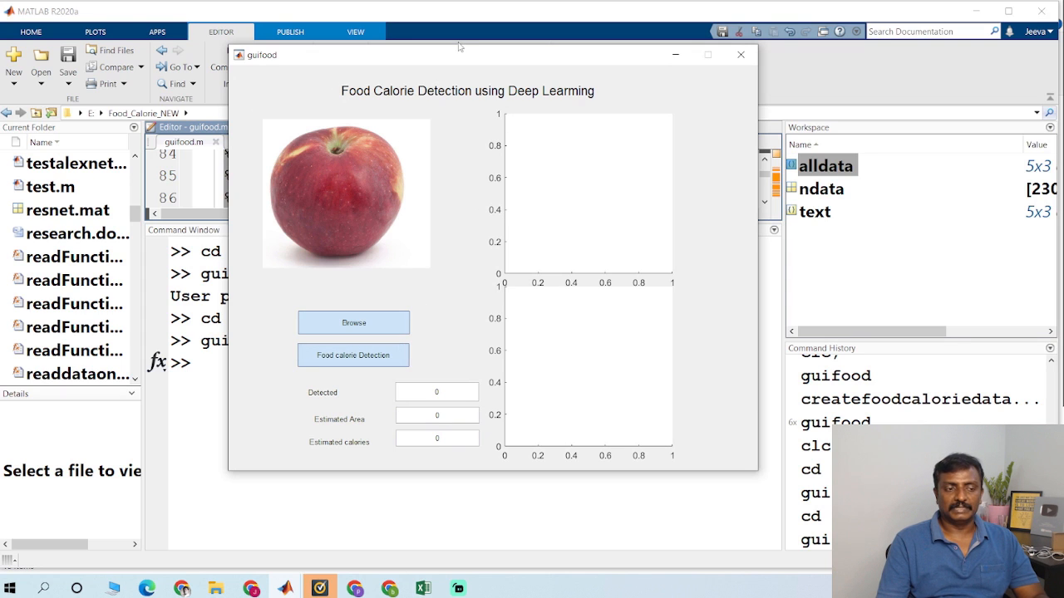
Step: Run Food calorie Detection on the apple: Apple, area 322237, 45 calories
{"action": "left_click", "coordinate": [354, 355]}
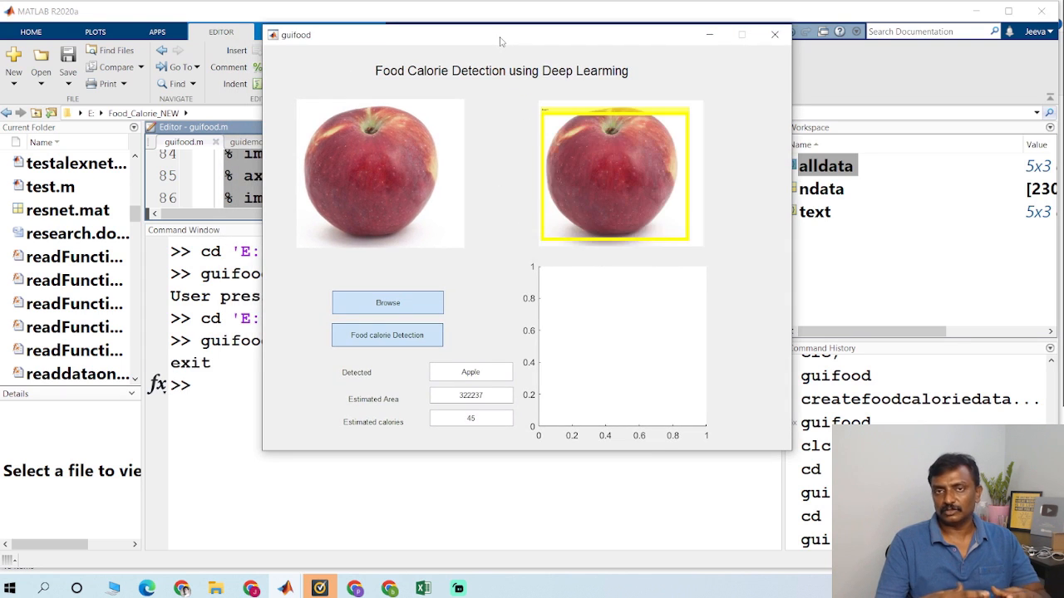
{"action": "left_click", "coordinate": [388, 335]}
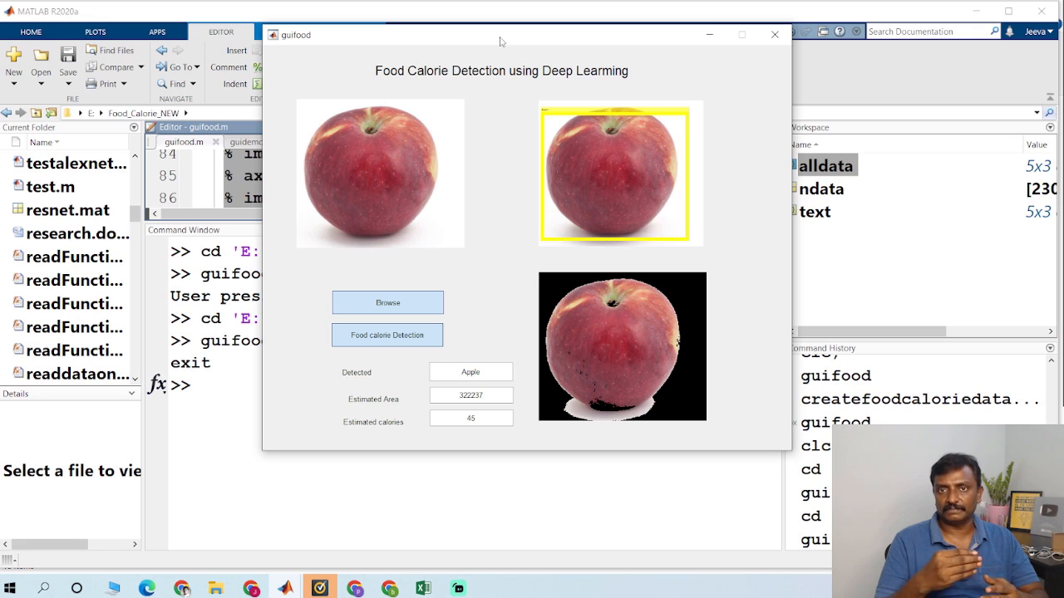
{"action": "mouse_move", "coordinate": [494, 79]}
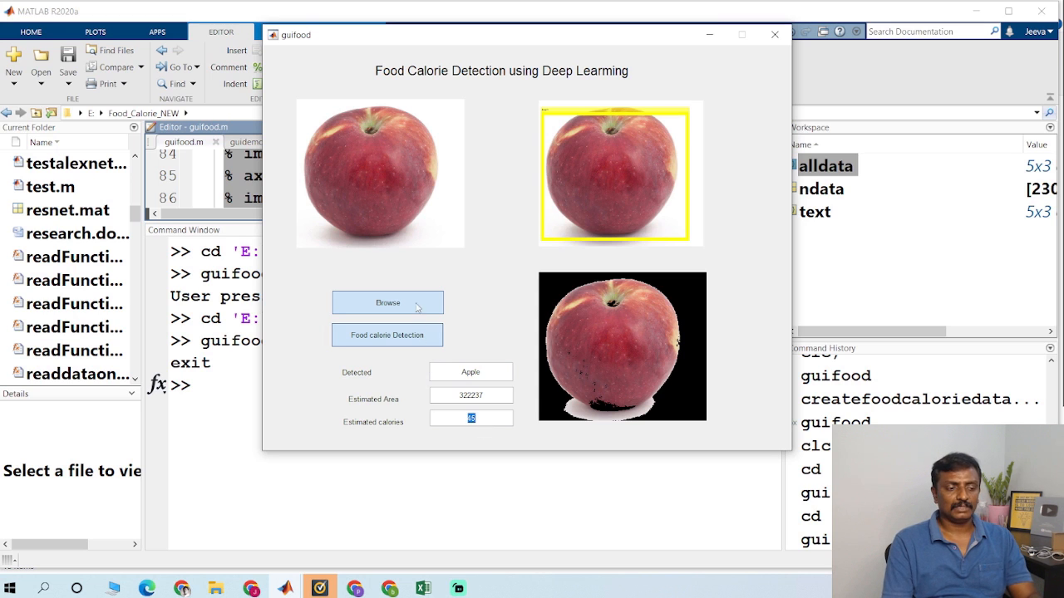
Step: Browse into the food image folder and open the donut image
{"action": "left_click", "coordinate": [387, 302]}
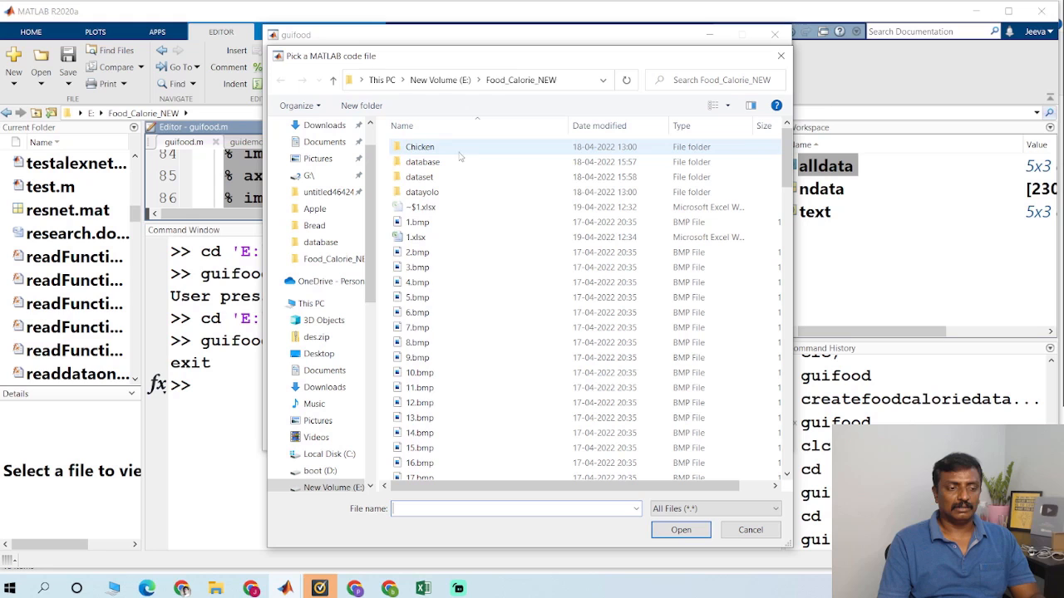
{"action": "double_click", "coordinate": [422, 161]}
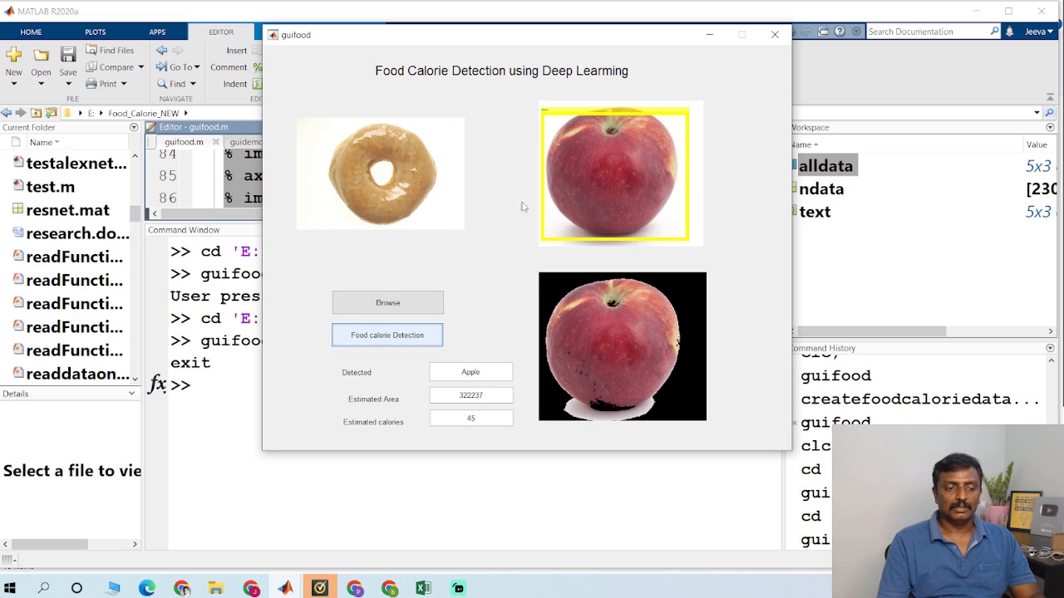
Step: Run detection on the donut, yielding label Donuts, area 322237 and 320 calories
{"action": "left_click", "coordinate": [387, 335]}
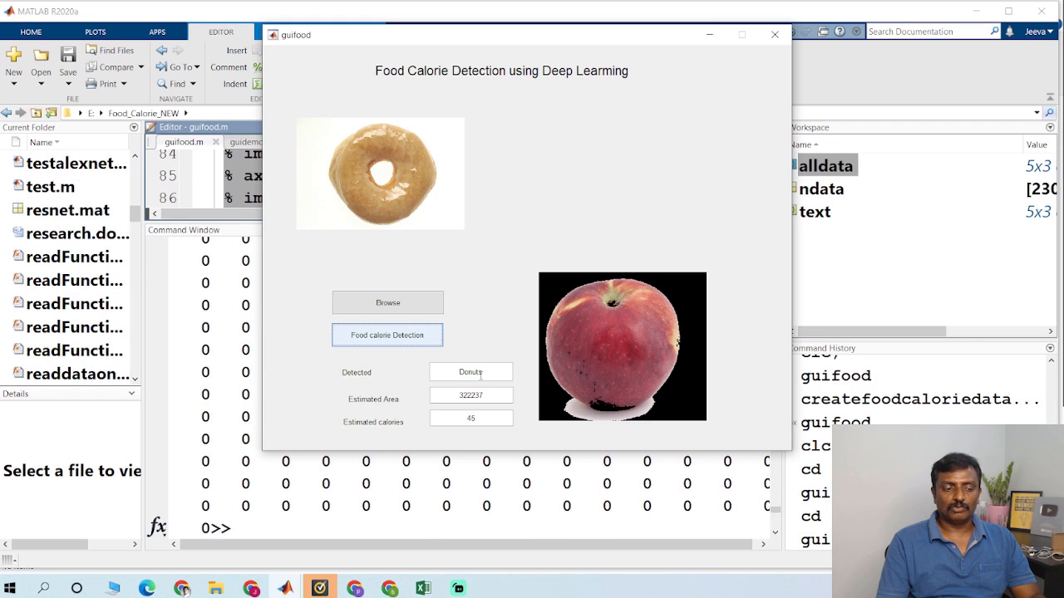
{"action": "left_click", "coordinate": [387, 335]}
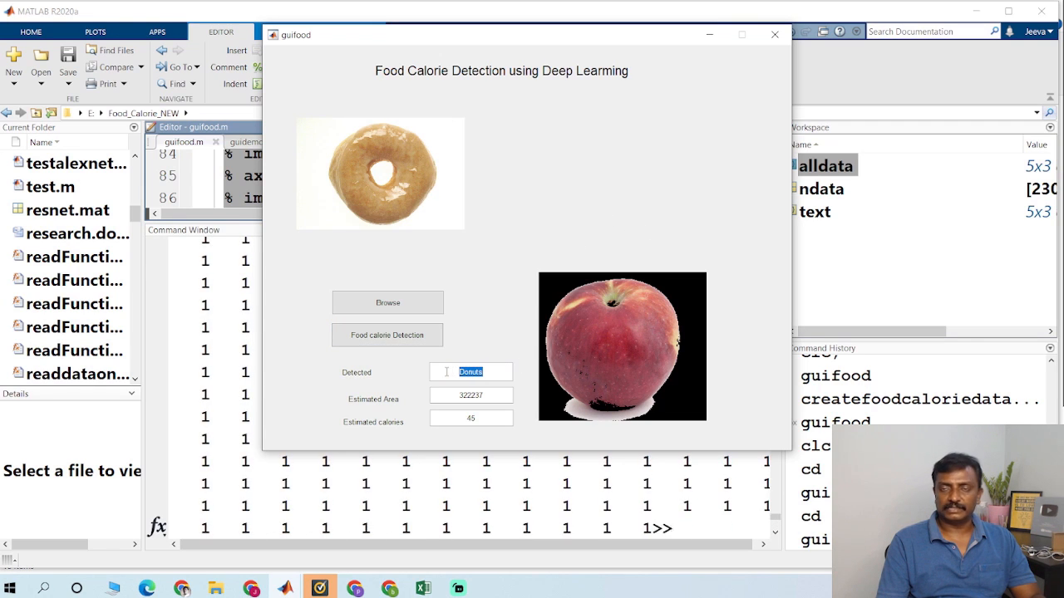
{"action": "left_click", "coordinate": [387, 335]}
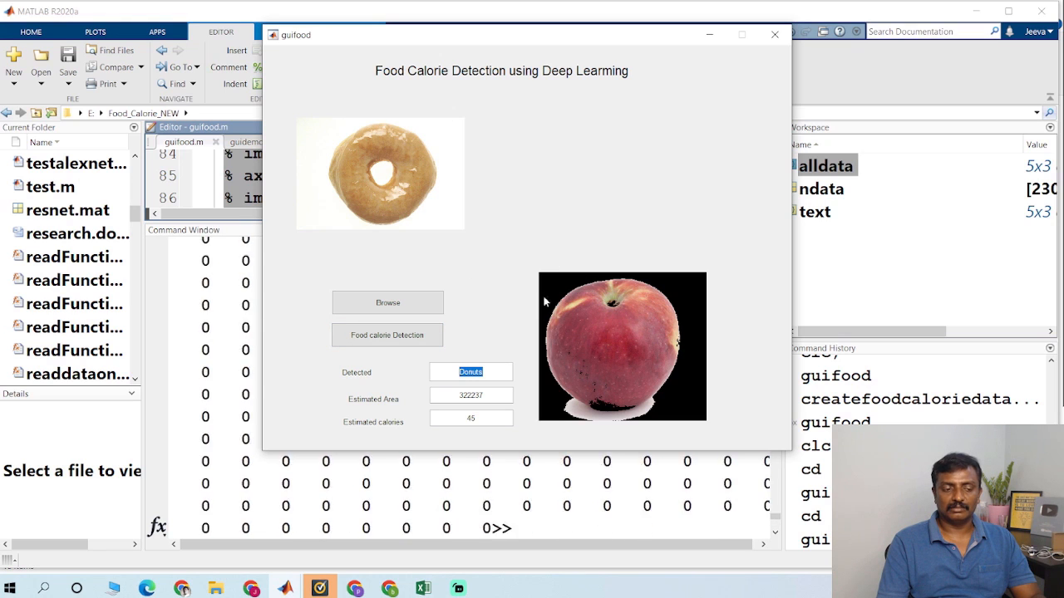
{"action": "mouse_move", "coordinate": [592, 289]}
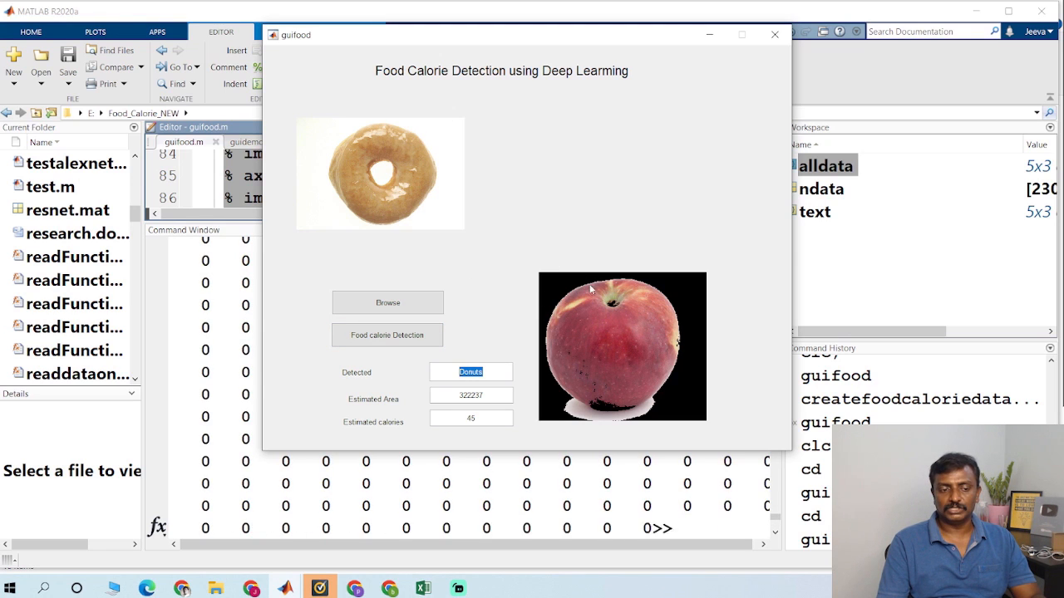
{"action": "left_click", "coordinate": [387, 335]}
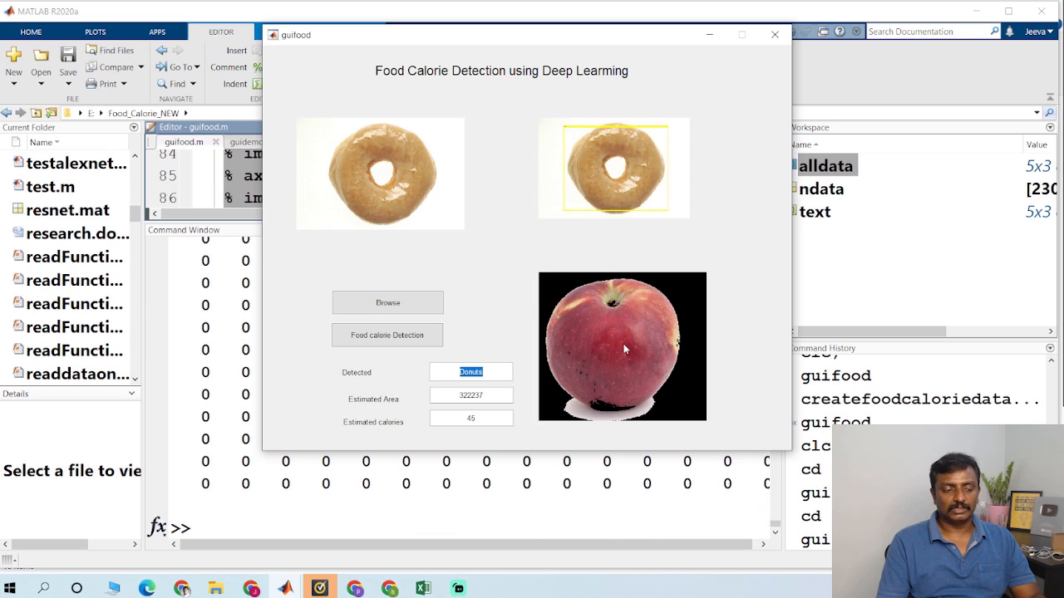
{"action": "left_click", "coordinate": [387, 335]}
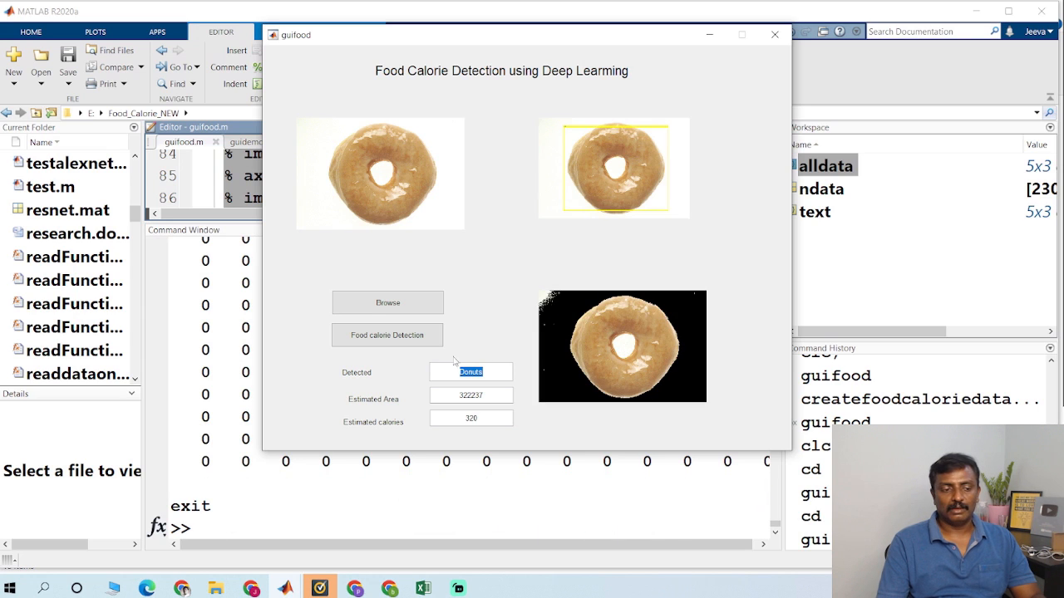
{"action": "left_click", "coordinate": [471, 418]}
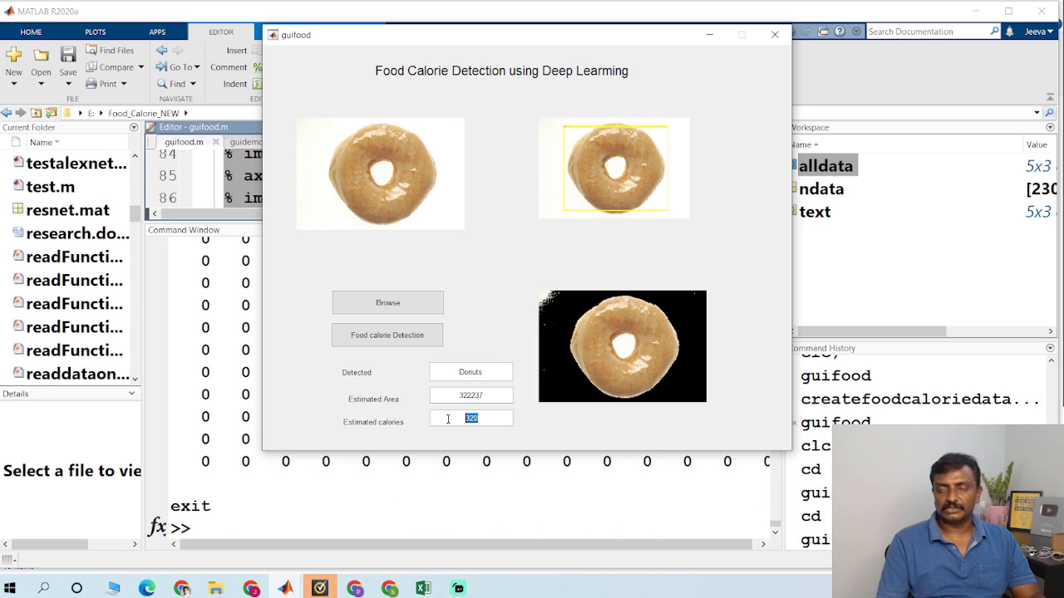